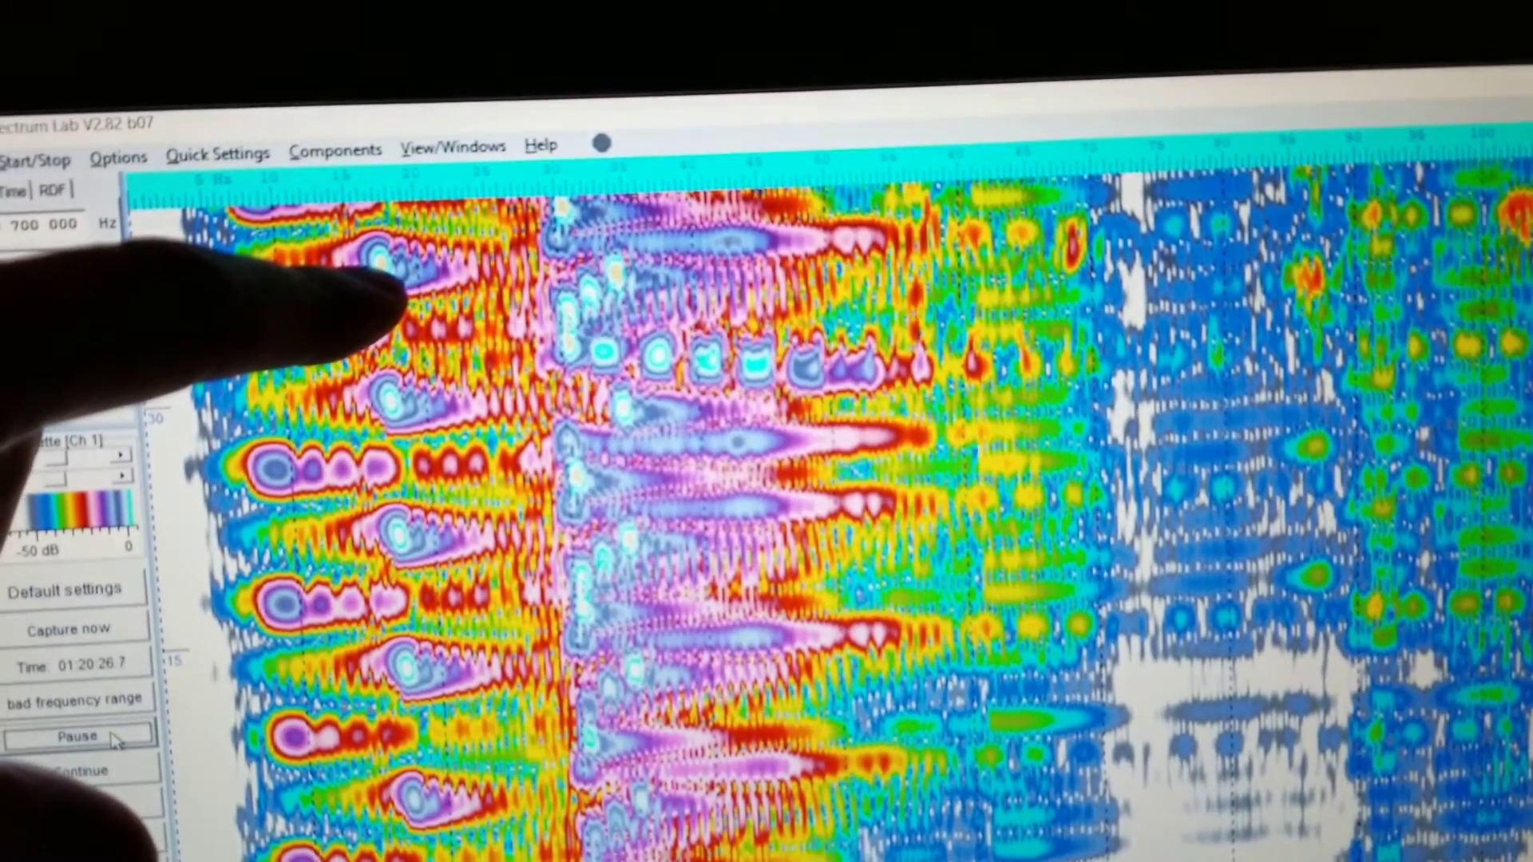
# Pause the analyzer with the left-panel Pause button, freezing the waterfall display
pyautogui.click(80, 734)
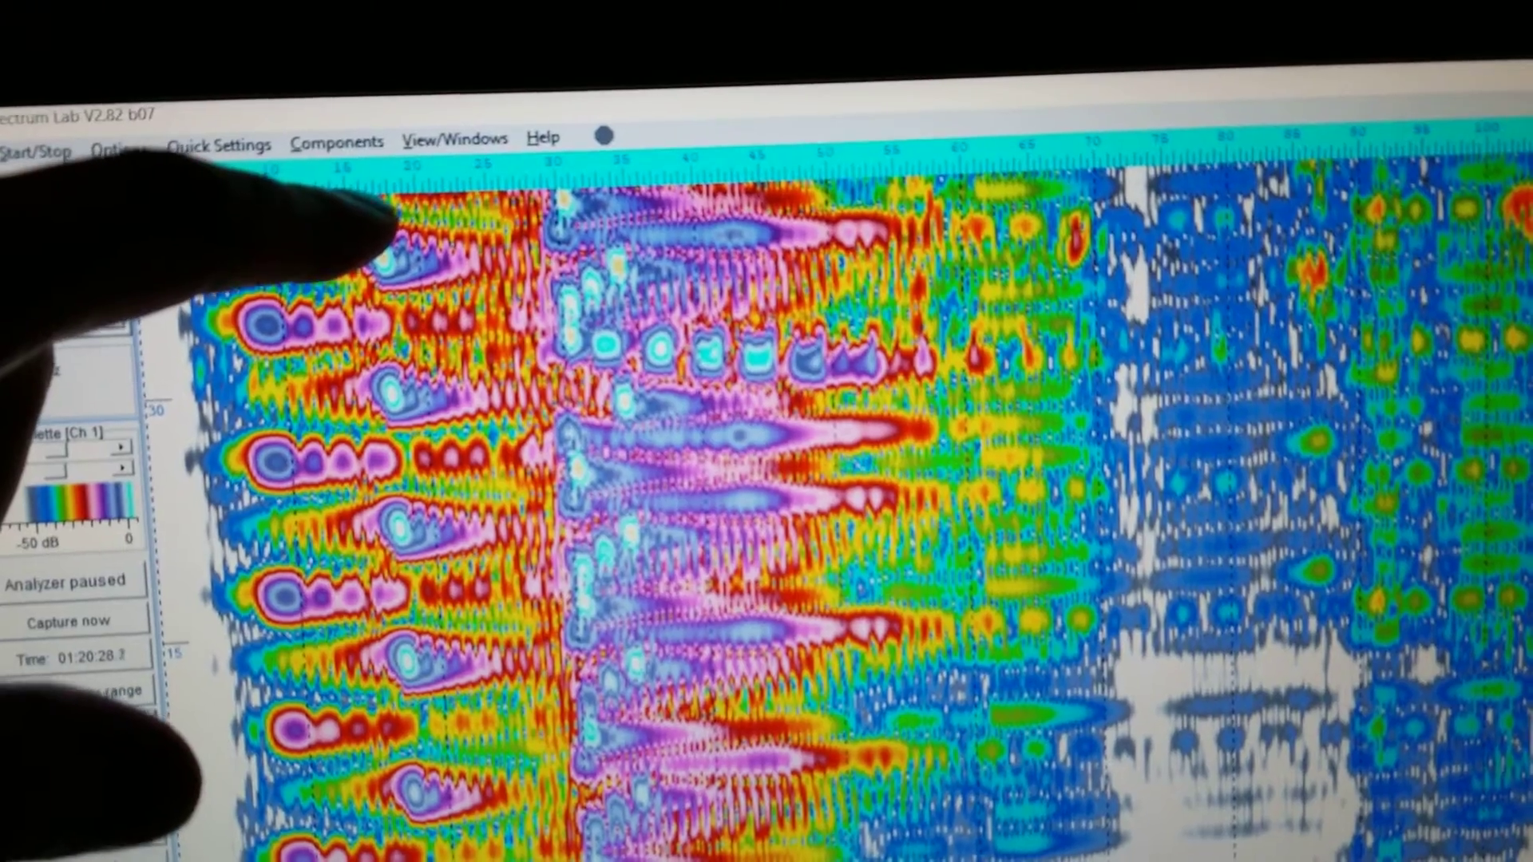